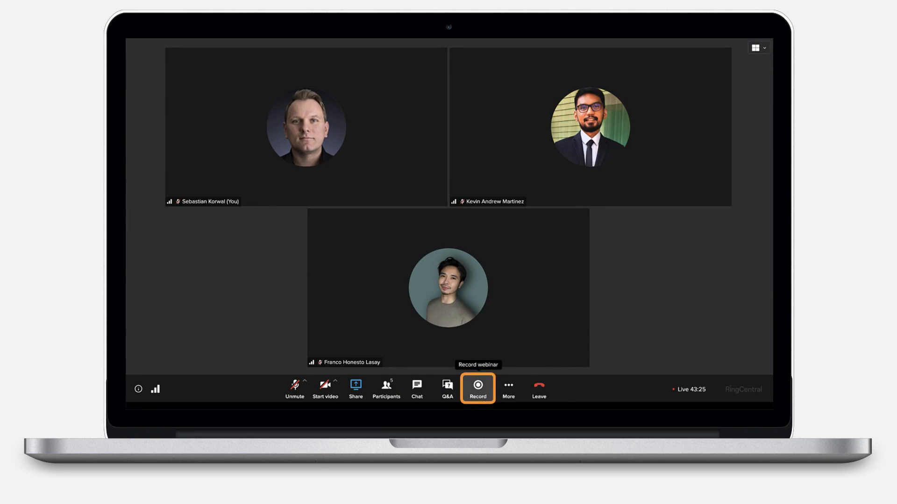
- Start recording the live webinar session
click(477, 390)
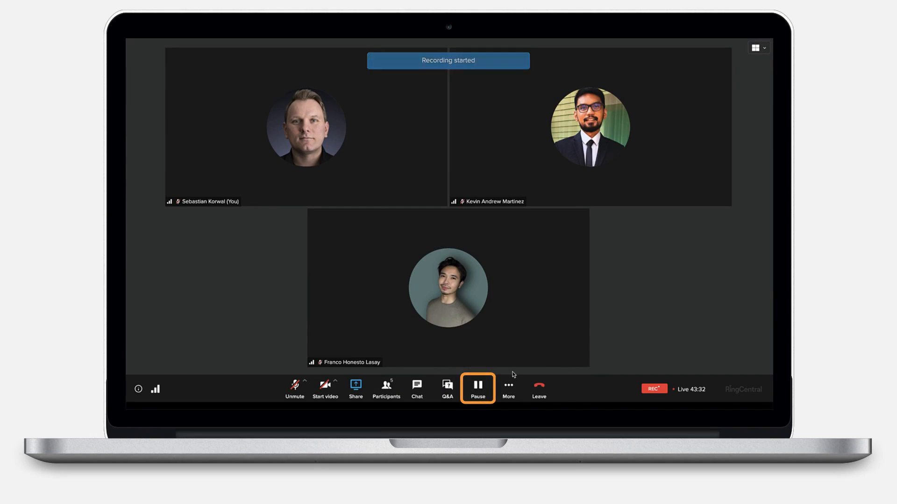
click(653, 389)
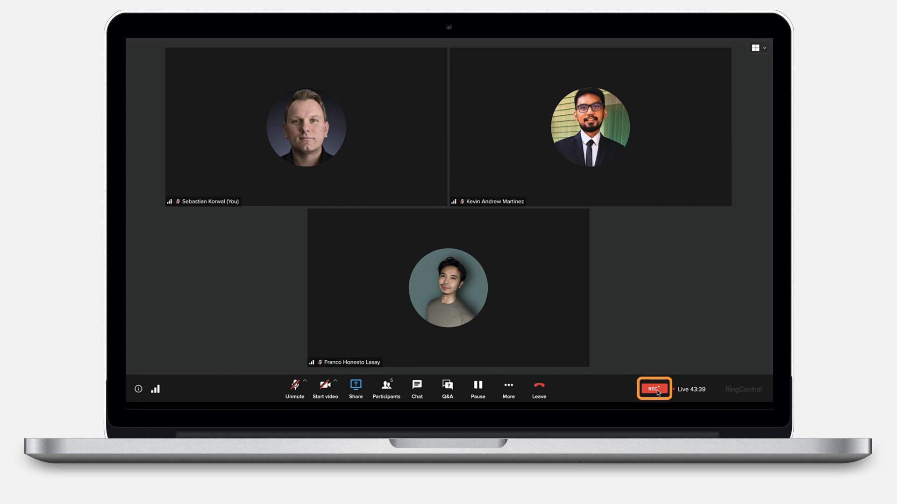
click(654, 389)
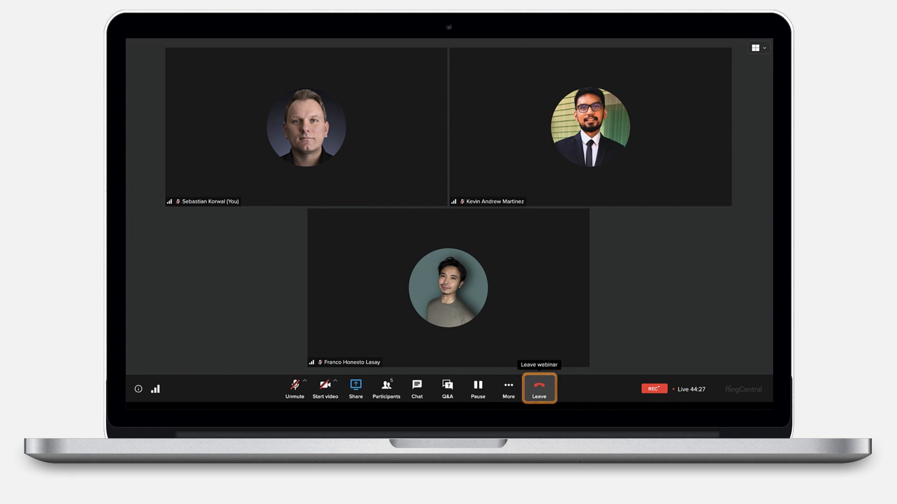
- Leave the webinar without ending it, keeping it running for everyone
click(538, 388)
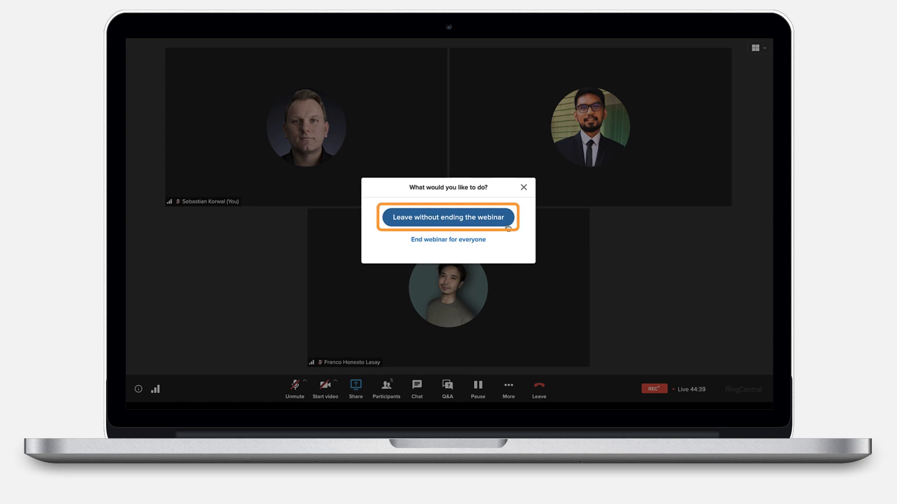
click(448, 217)
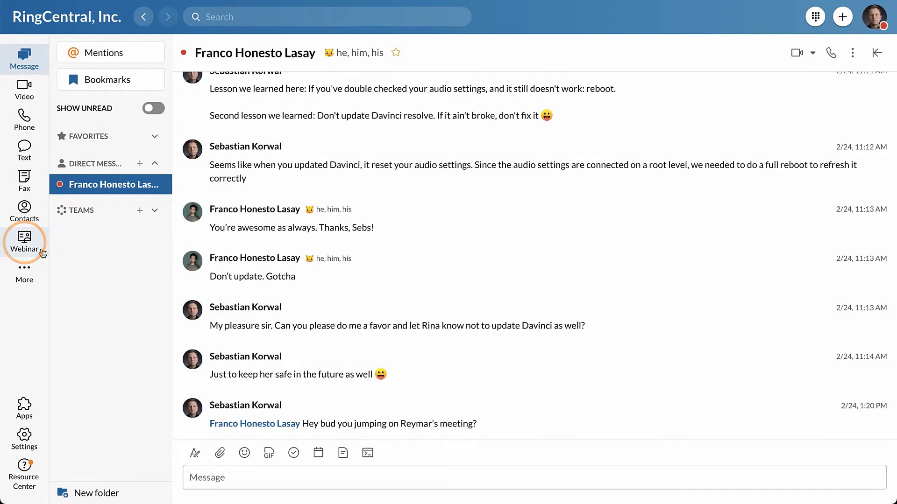
- Start the XYZ Company All-hands webinar from the Webinar sidebar with computer audio
click(24, 241)
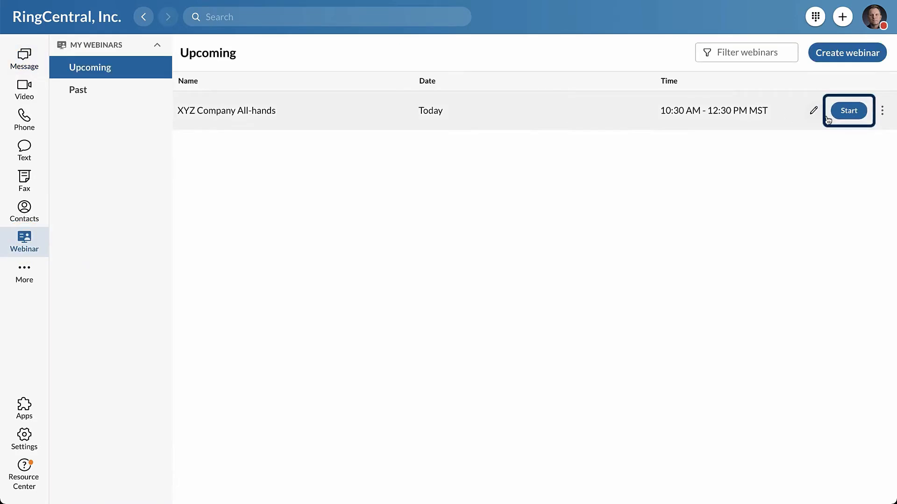
click(848, 110)
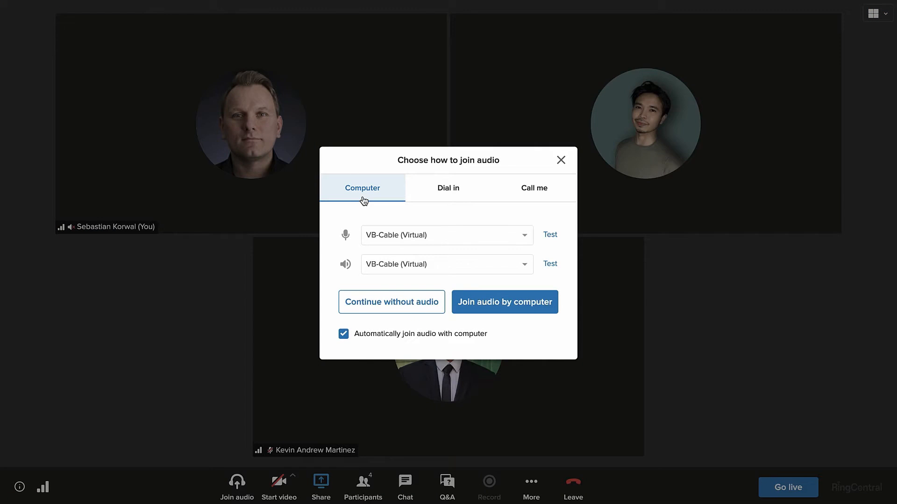
click(504, 302)
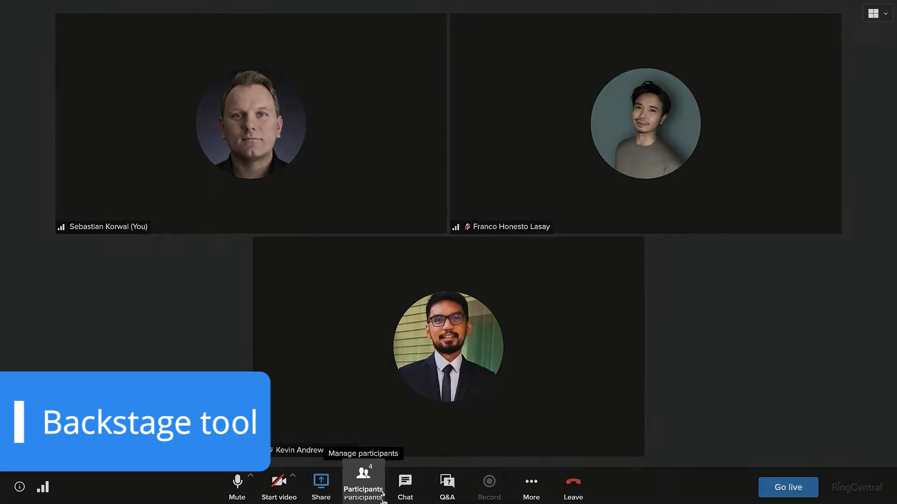
- Take the webinar live for attendees from backstage
click(363, 488)
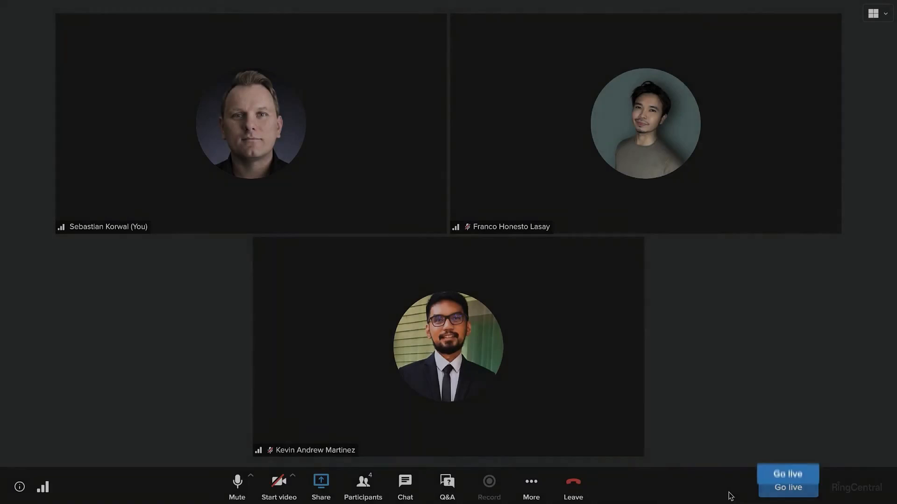
click(788, 481)
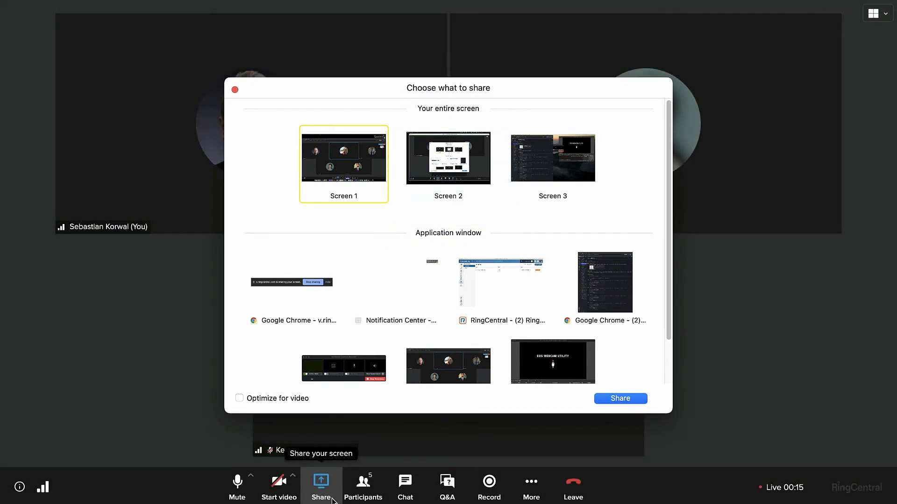
scroll(down, 3)
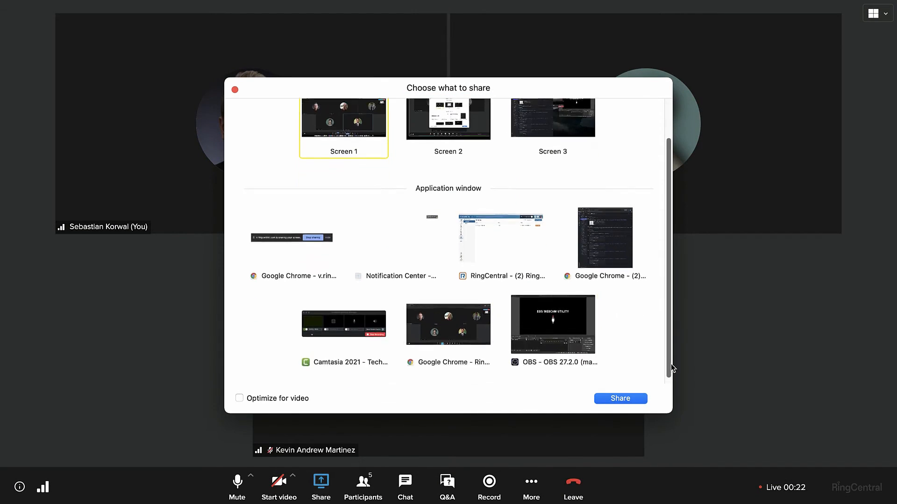
click(233, 90)
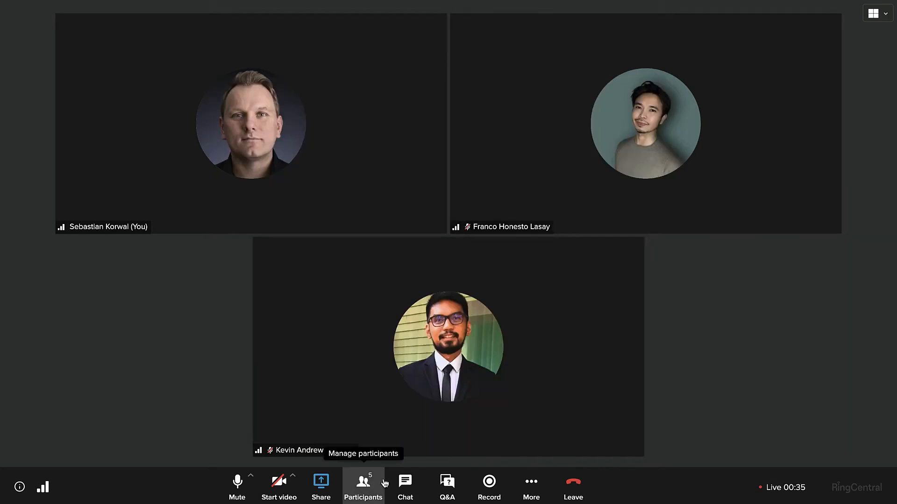
click(404, 486)
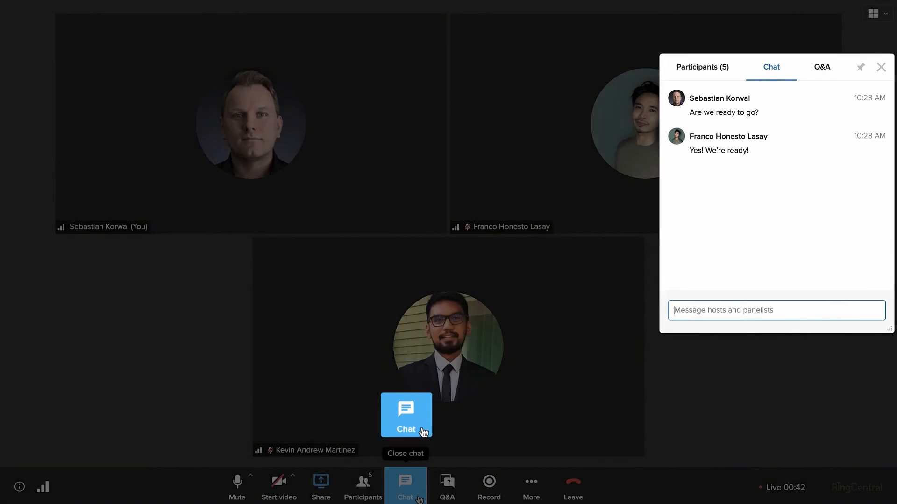
click(446, 487)
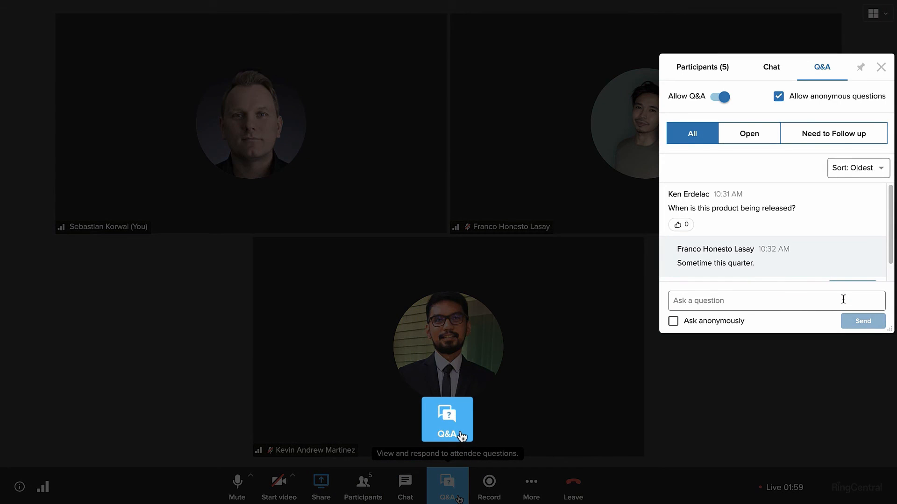
click(531, 486)
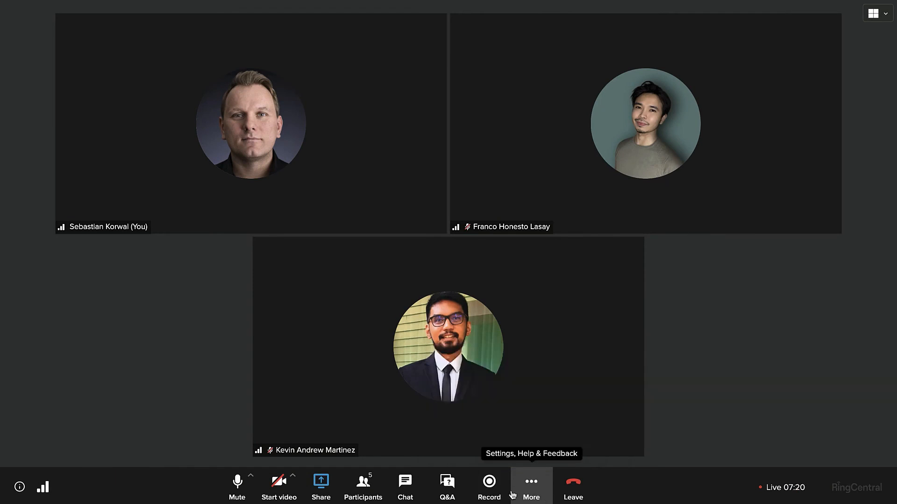
click(489, 486)
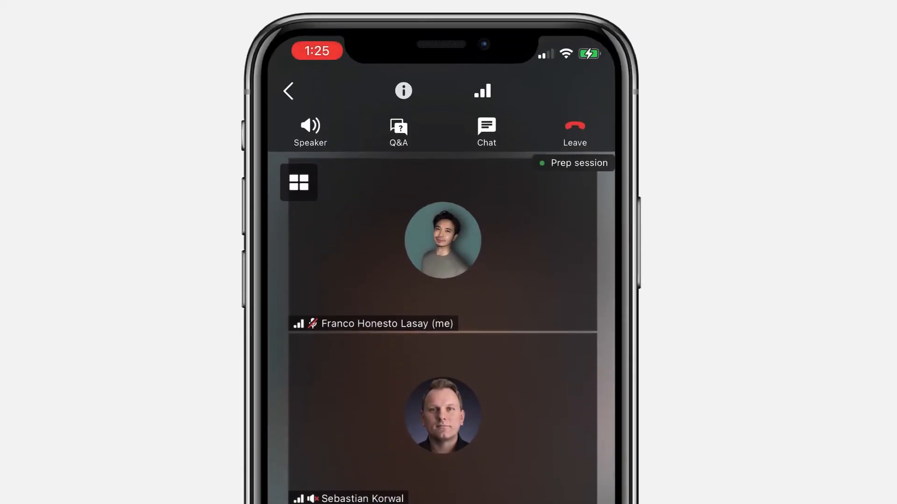
- Bring up the mobile sharing choices: screen, Google Drive file, or camera view
click(298, 183)
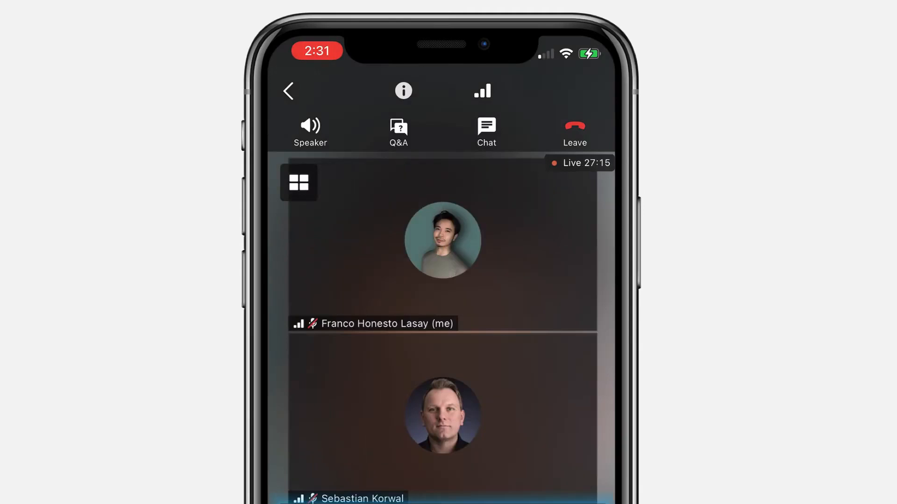
scroll(down, 3)
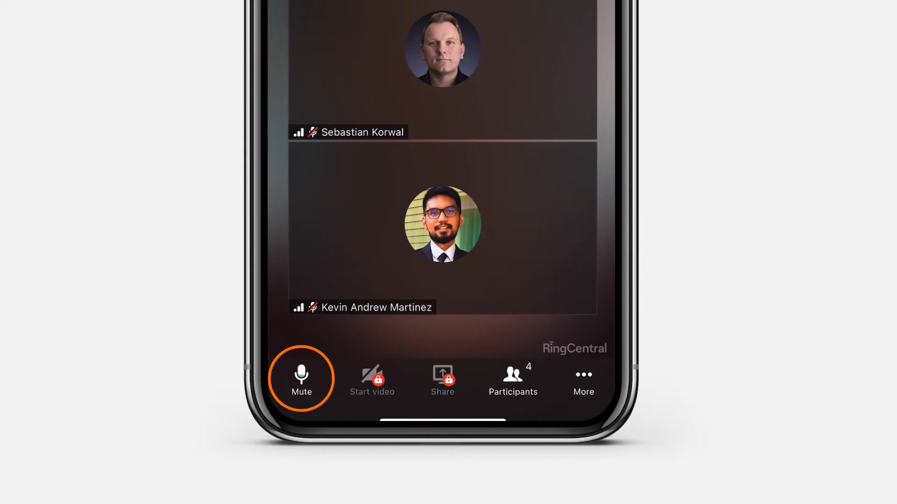
click(441, 377)
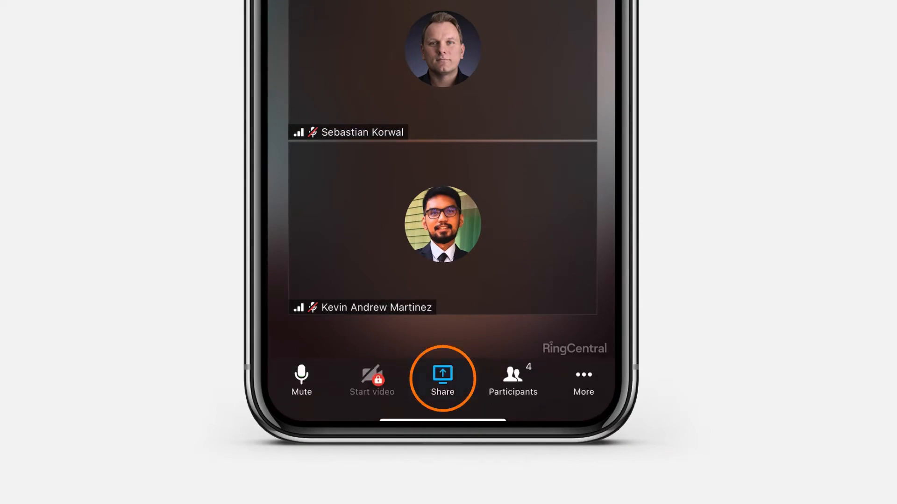
click(442, 379)
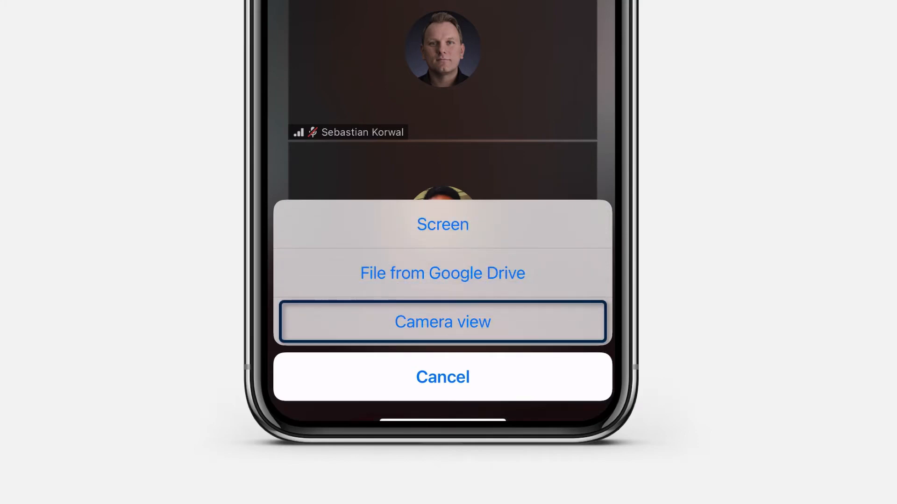